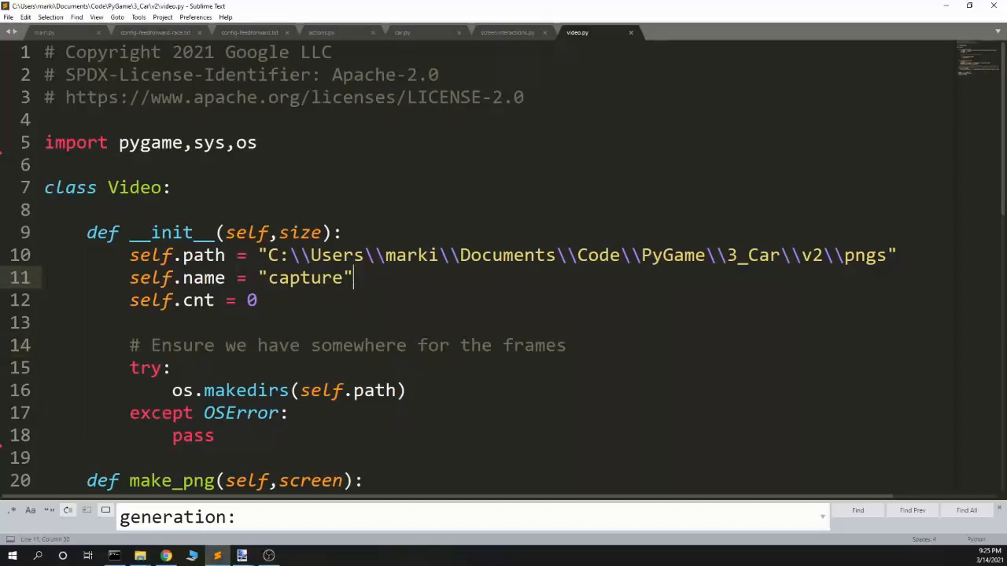
- Bring up the ffmpeg.org homepage in Chrome and scroll down to its News section
scroll("down", 3)
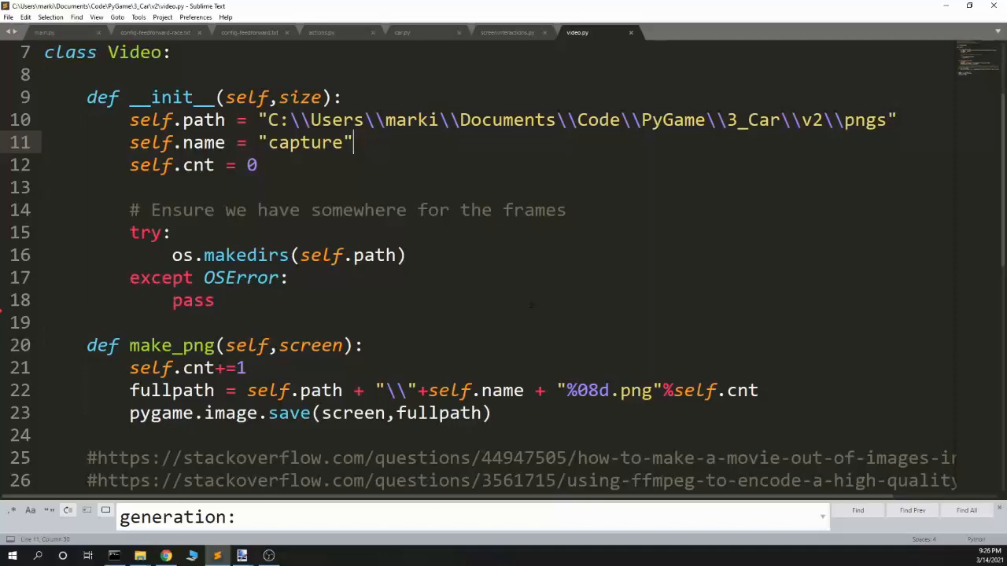
scroll("down", 3)
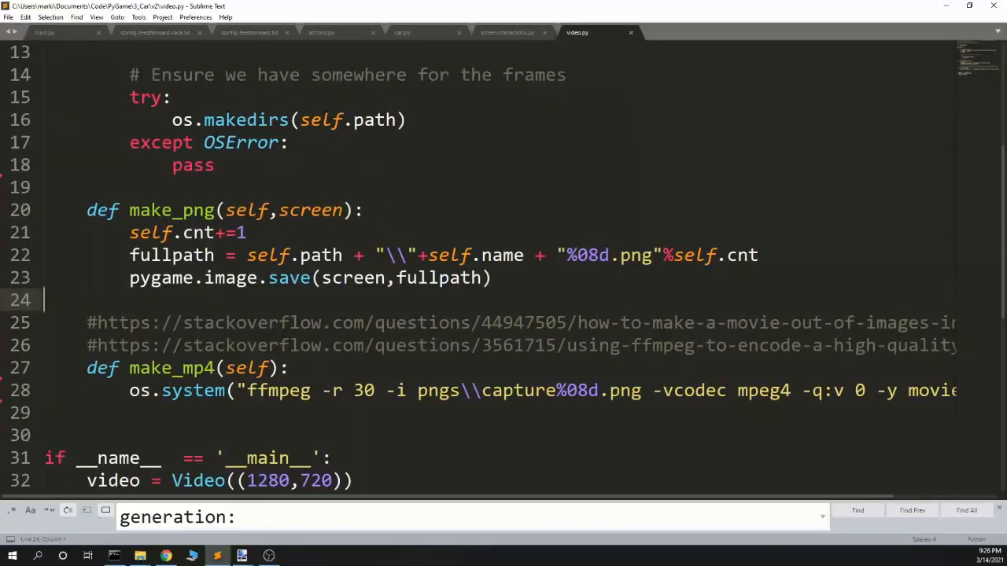
left_click(643, 255)
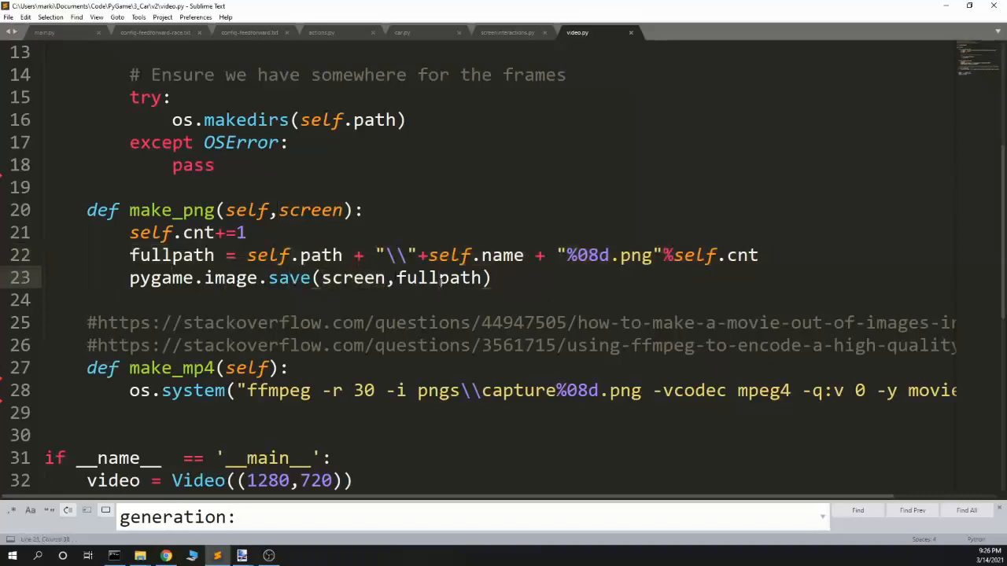
left_click(439, 277)
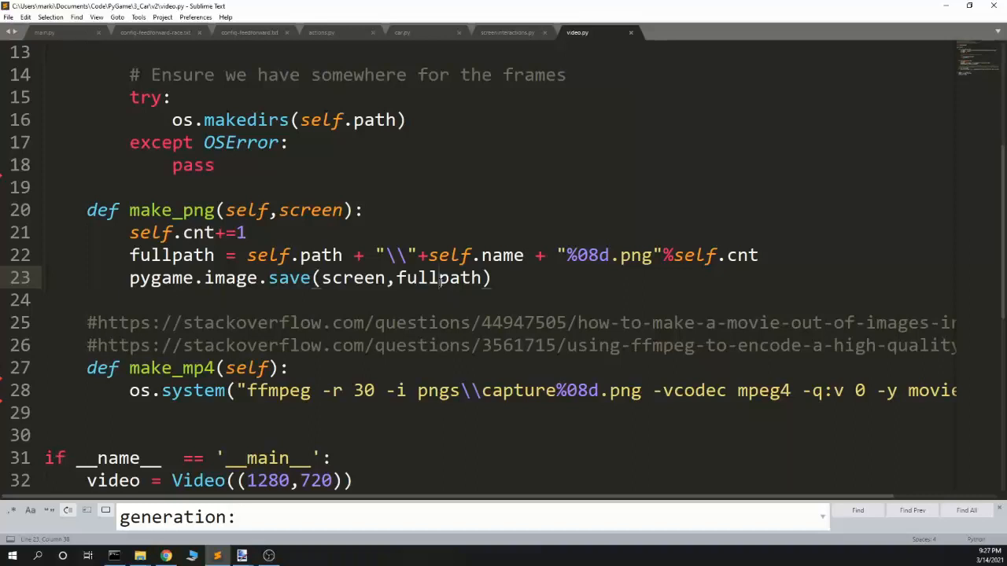
double_click(587, 254)
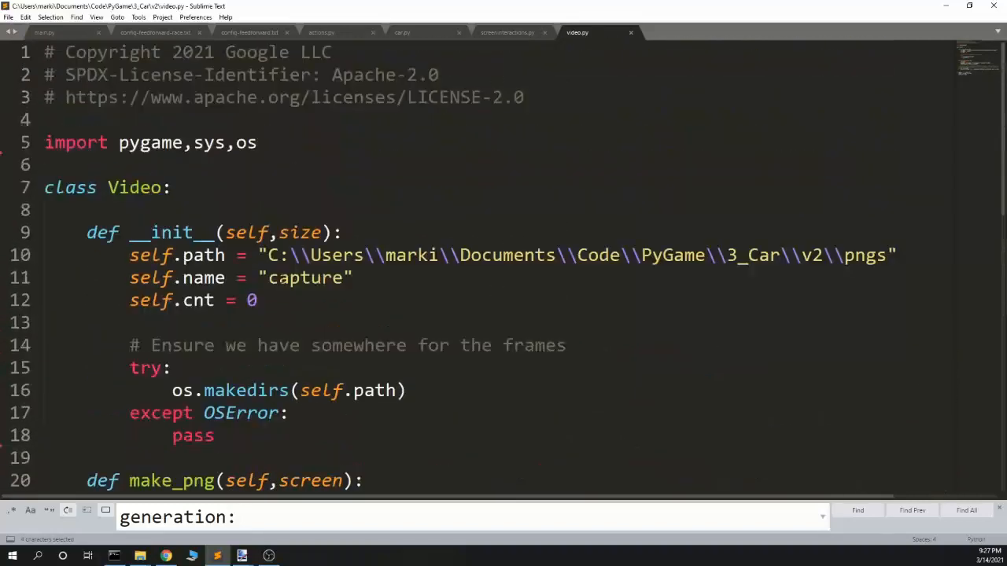
scroll("down", 3)
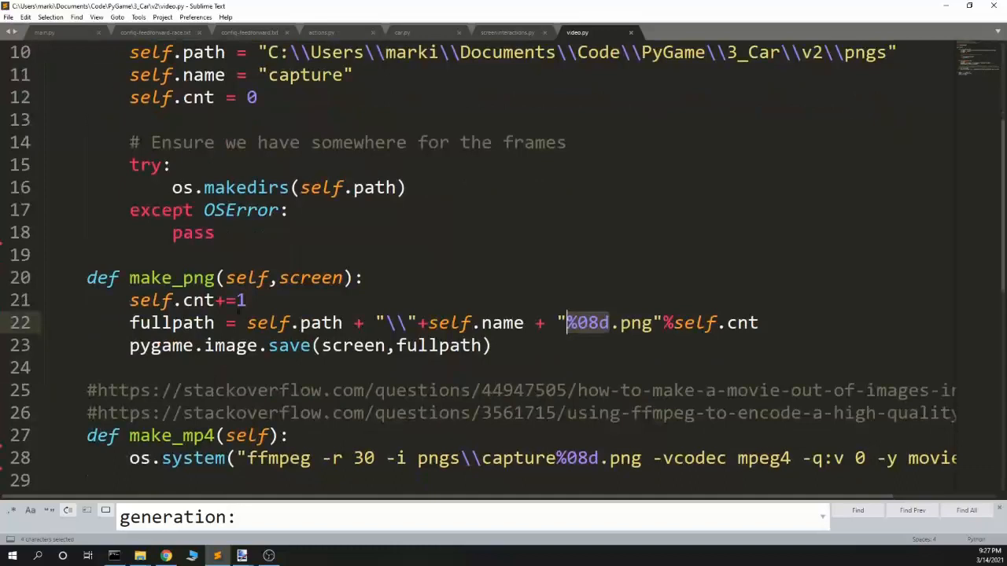
scroll("down", 3)
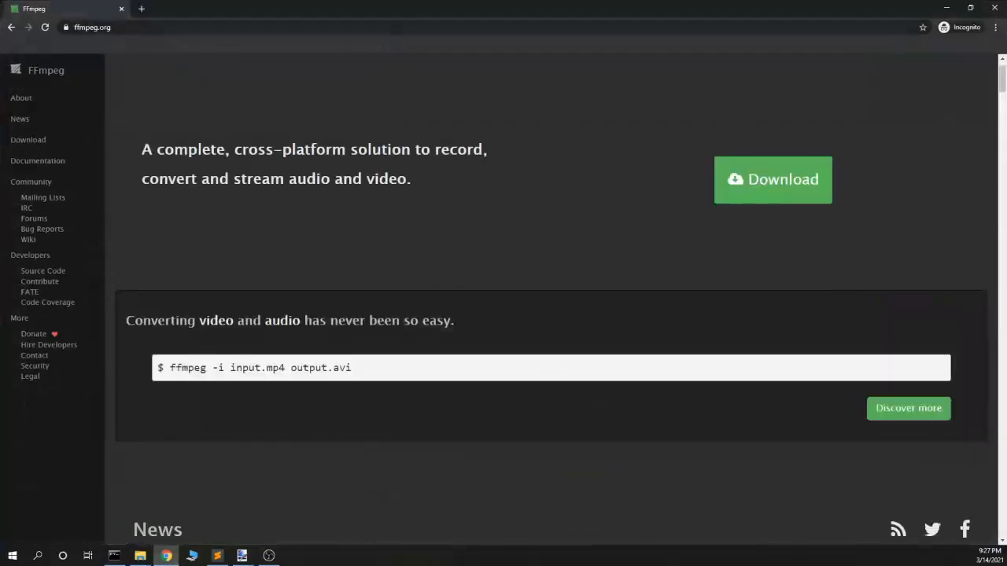
mouse_move(506, 425)
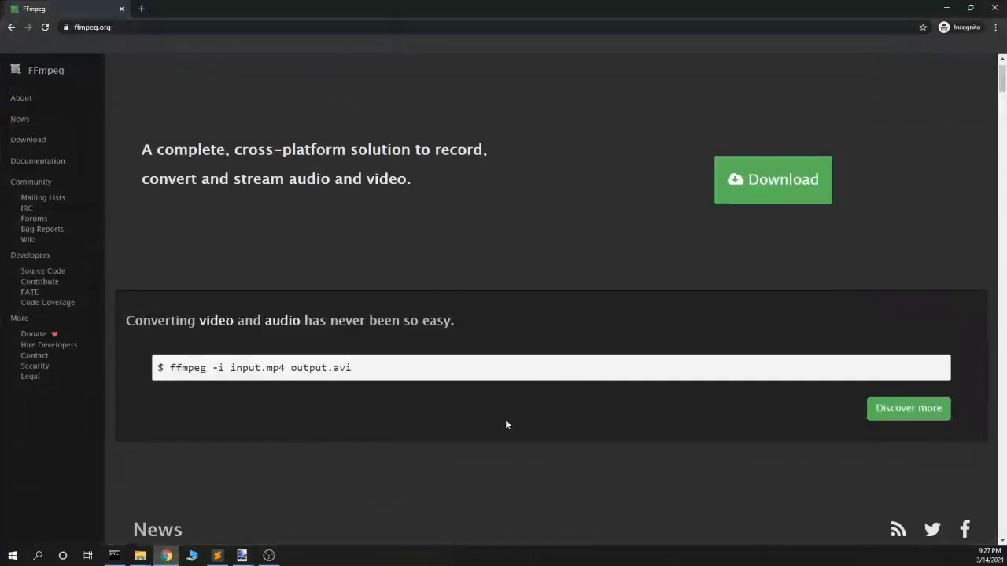
mouse_move(489, 490)
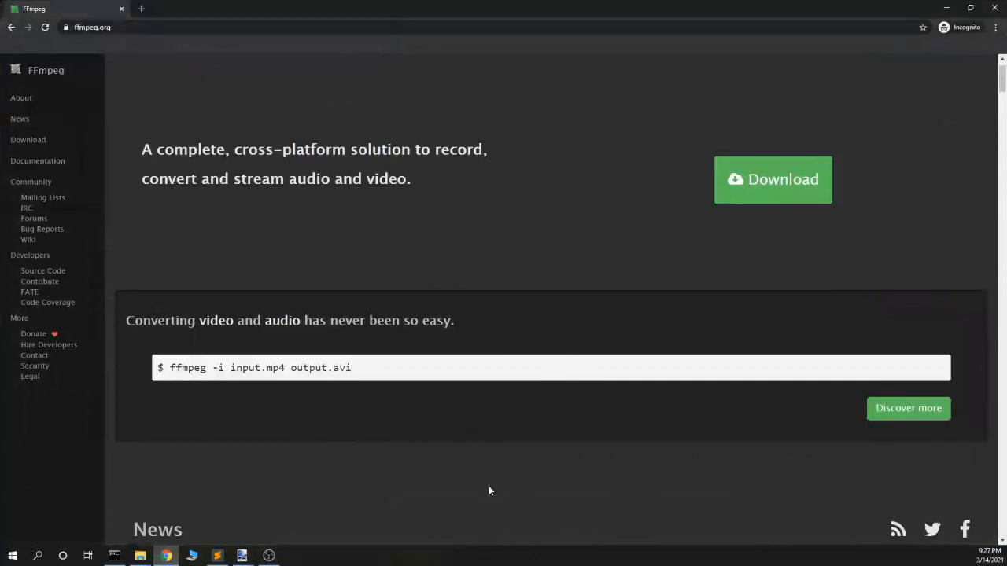
scroll("down", 3)
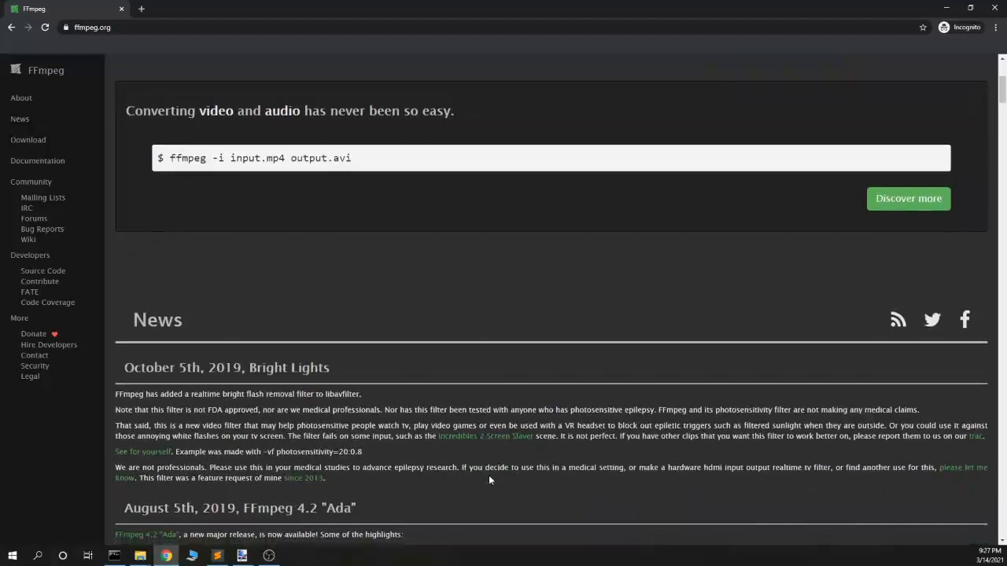
scroll("down", 3)
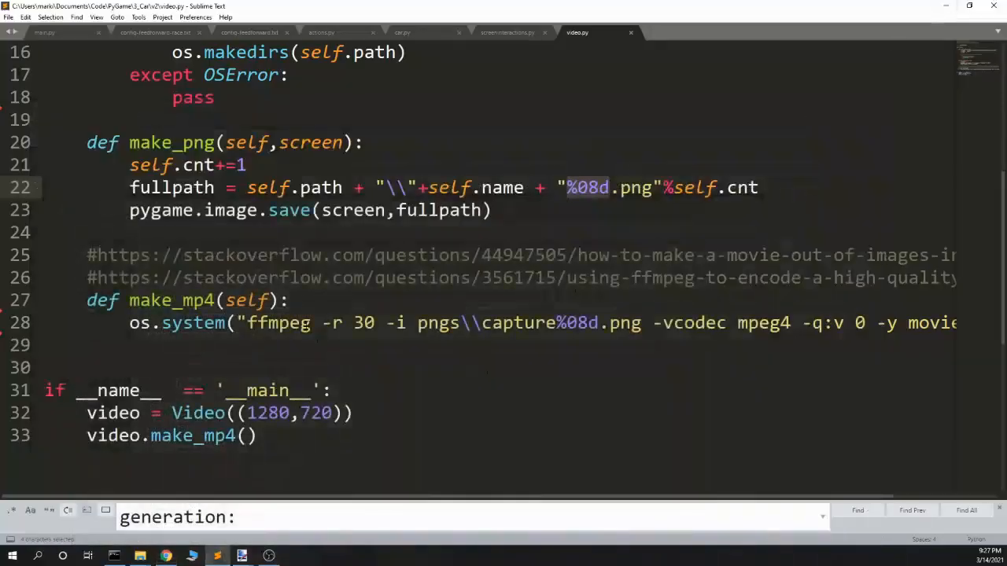
left_click(323, 322)
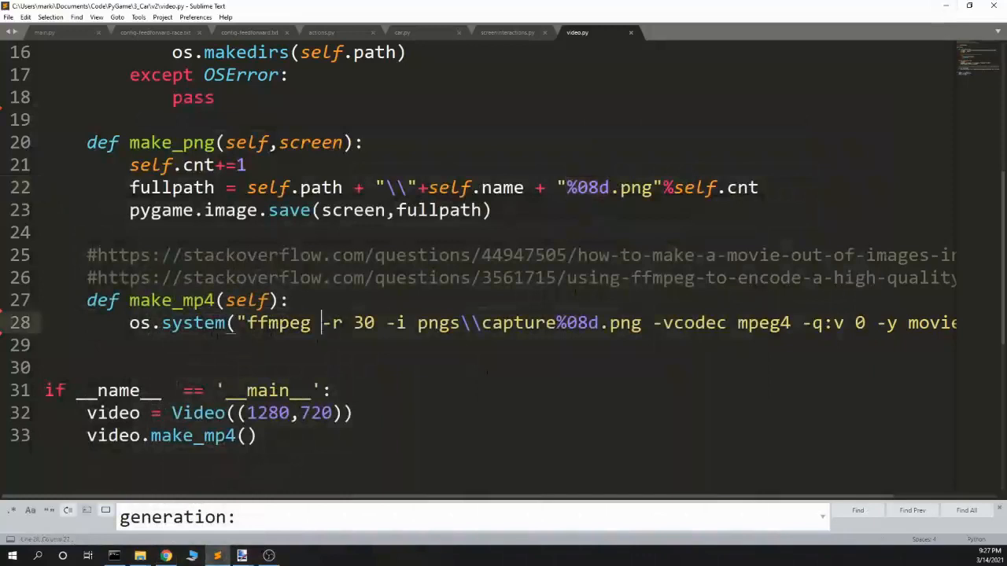
left_click_drag(393, 323, 565, 323)
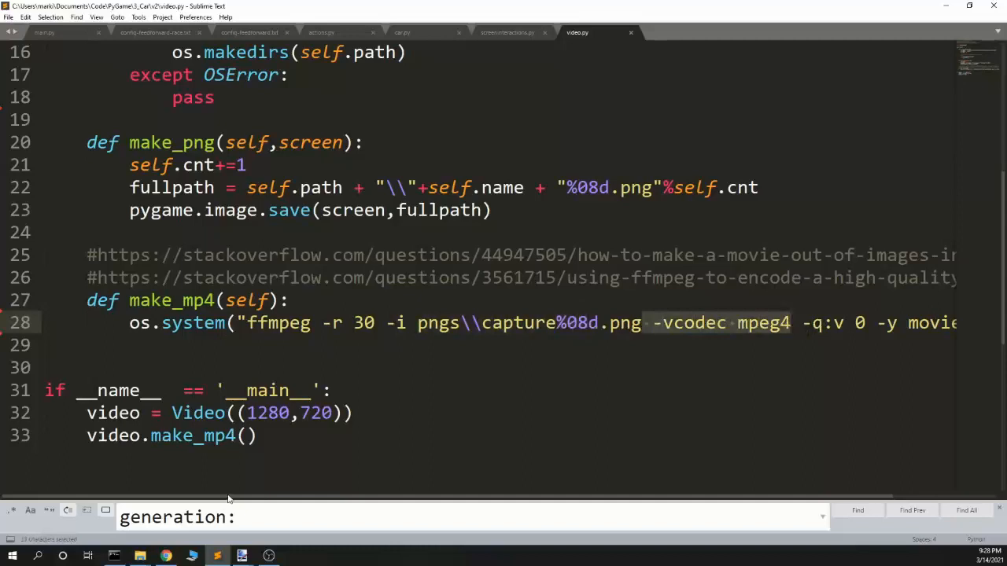
scroll("right", 3)
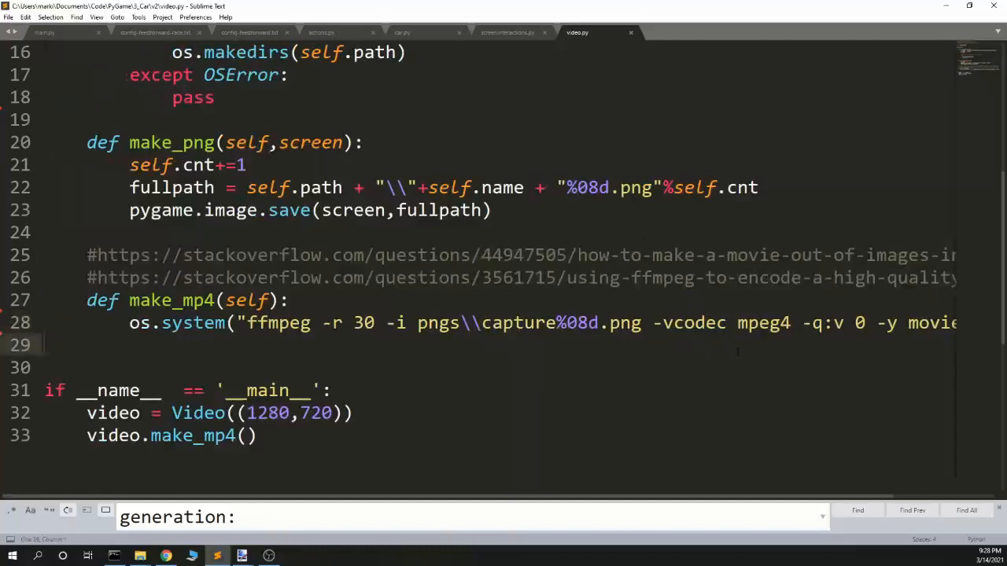
mouse_move(714, 499)
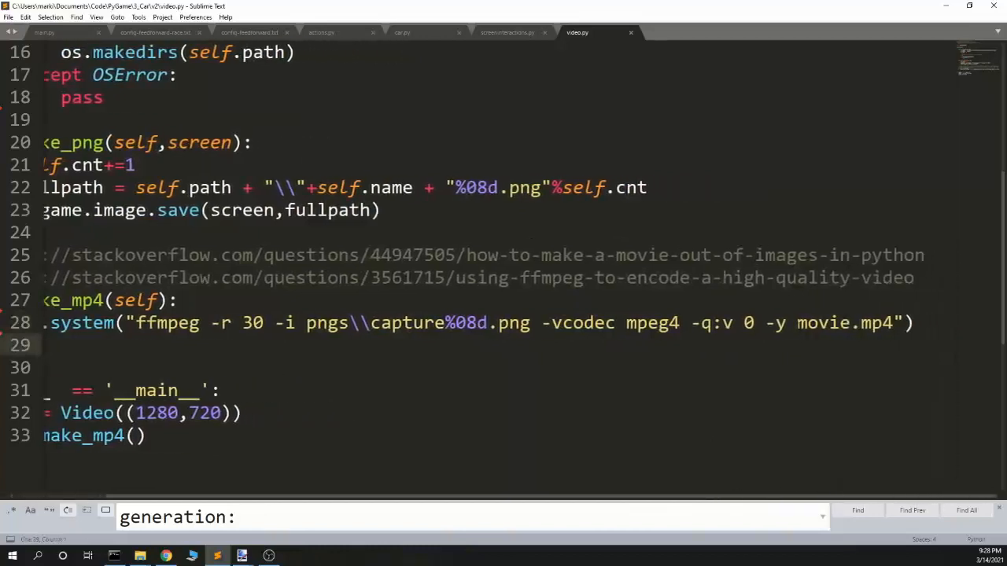
double_click(841, 322)
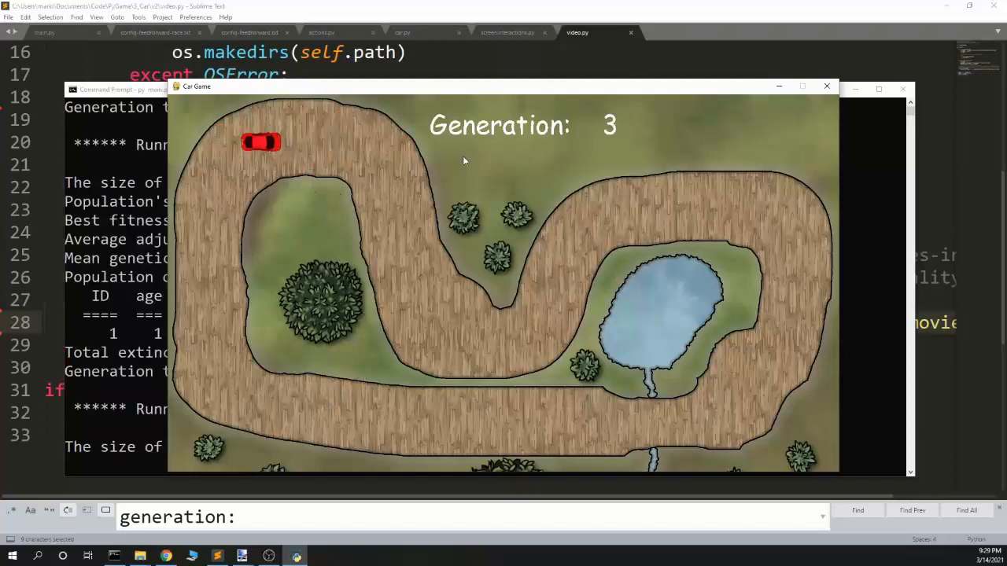
mouse_move(475, 156)
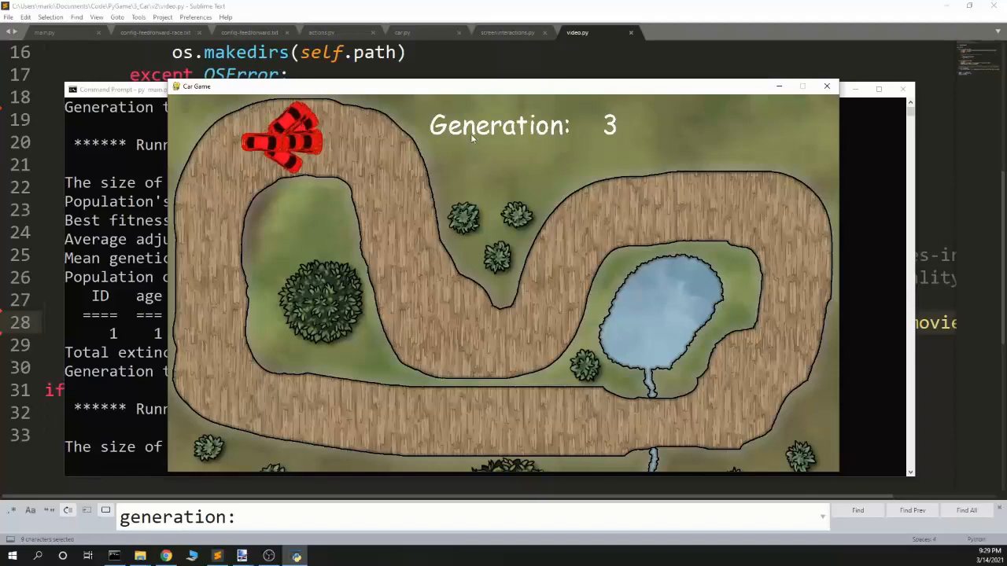
- Minimize the Car Game window after the cars reach generation 3
left_click(827, 85)
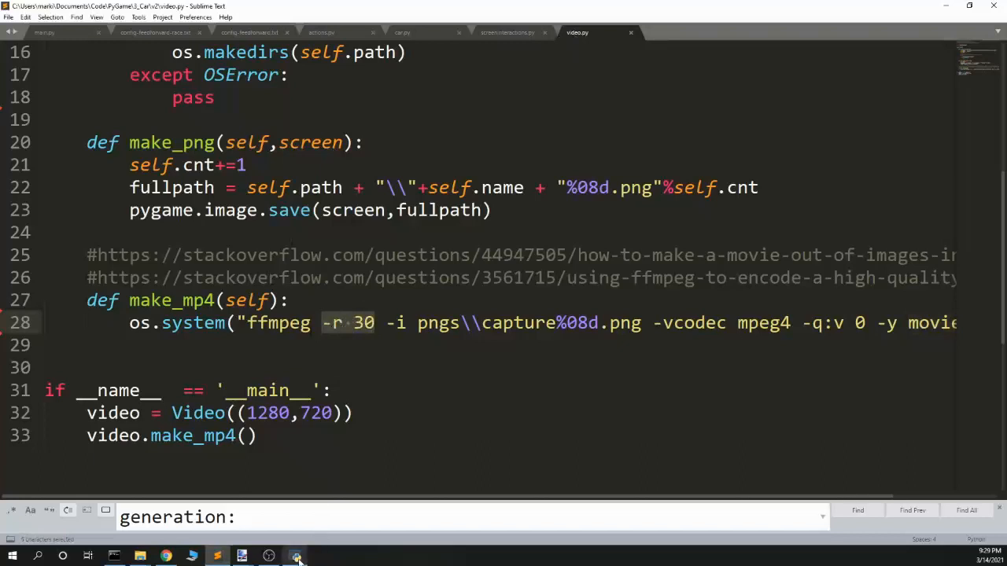
- Show the pngs folder, select the latest capture frame and watch the count keep growing
left_click(296, 557)
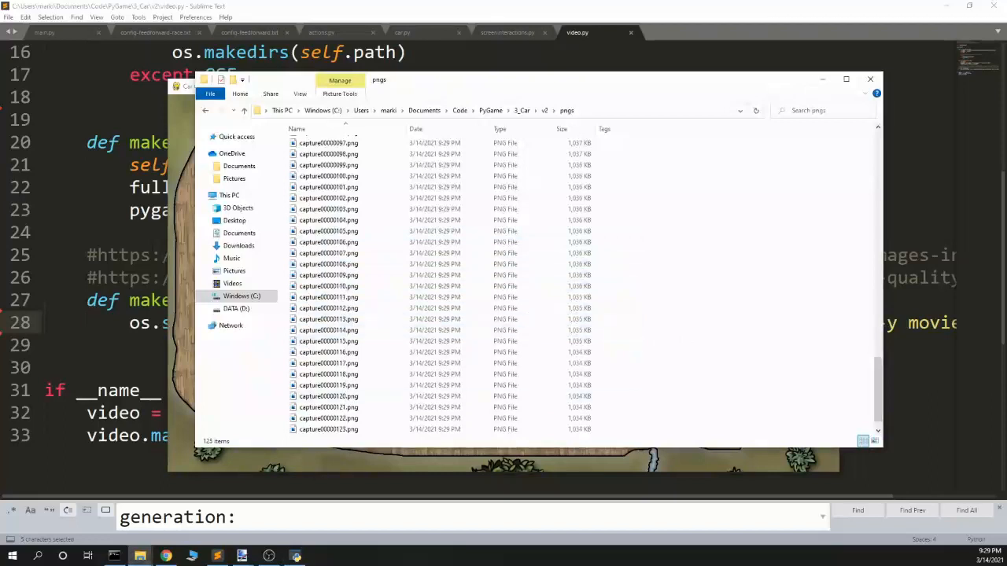
left_click(327, 429)
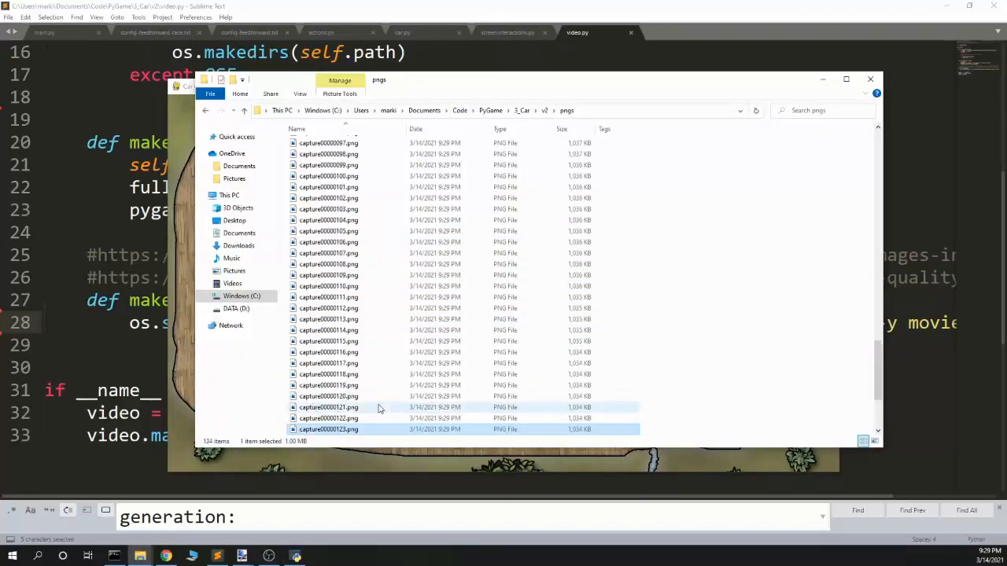
scroll("down", 3)
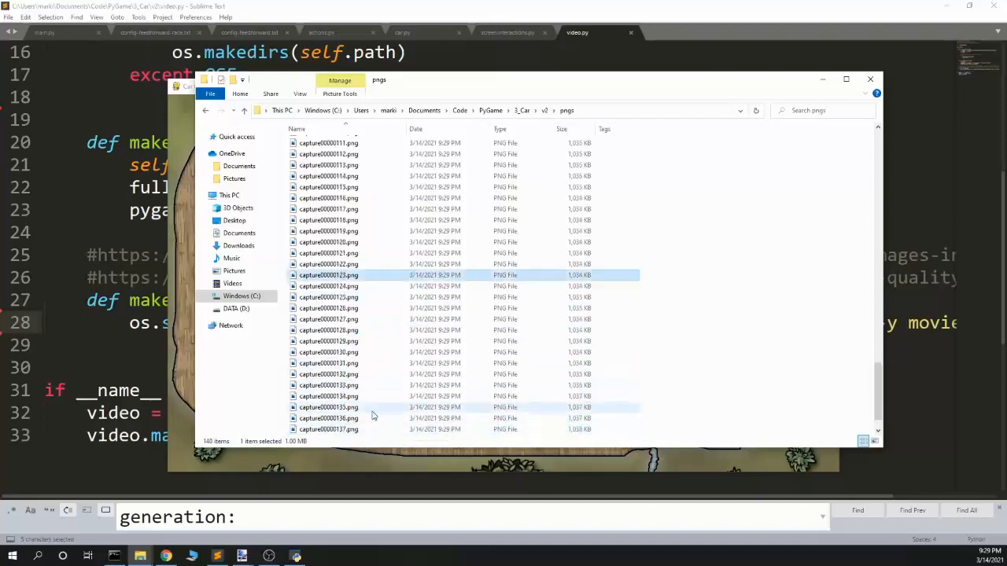
mouse_move(375, 410)
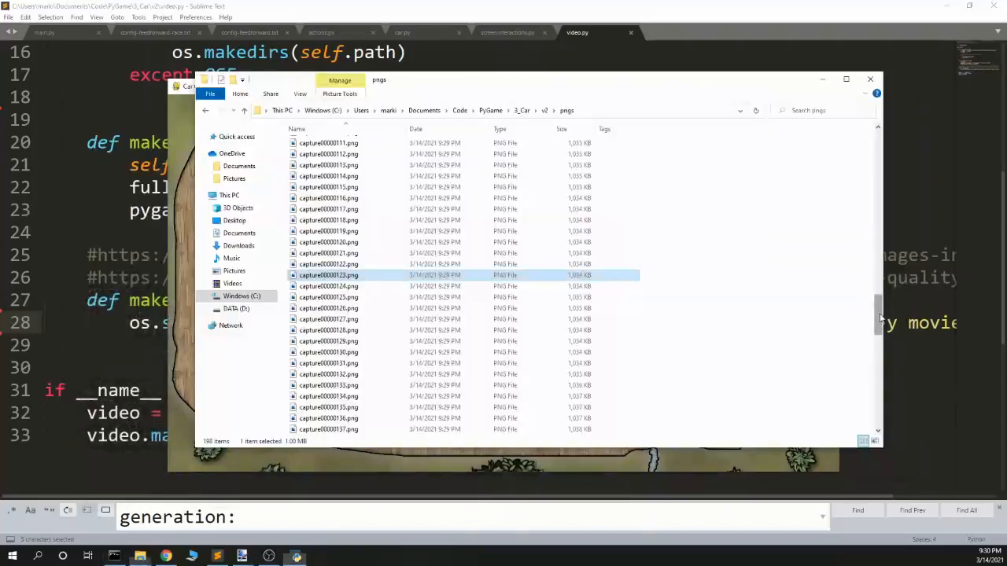
scroll("down", 3)
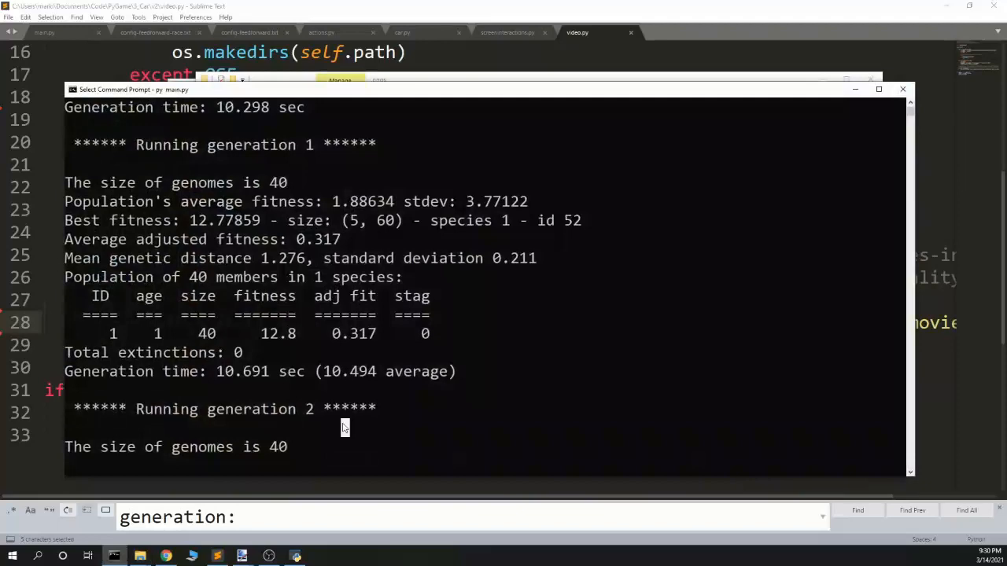
- Interrupt main.py with Ctrl+C, leaving about 221 capture frames saved
key("ctrl+c")
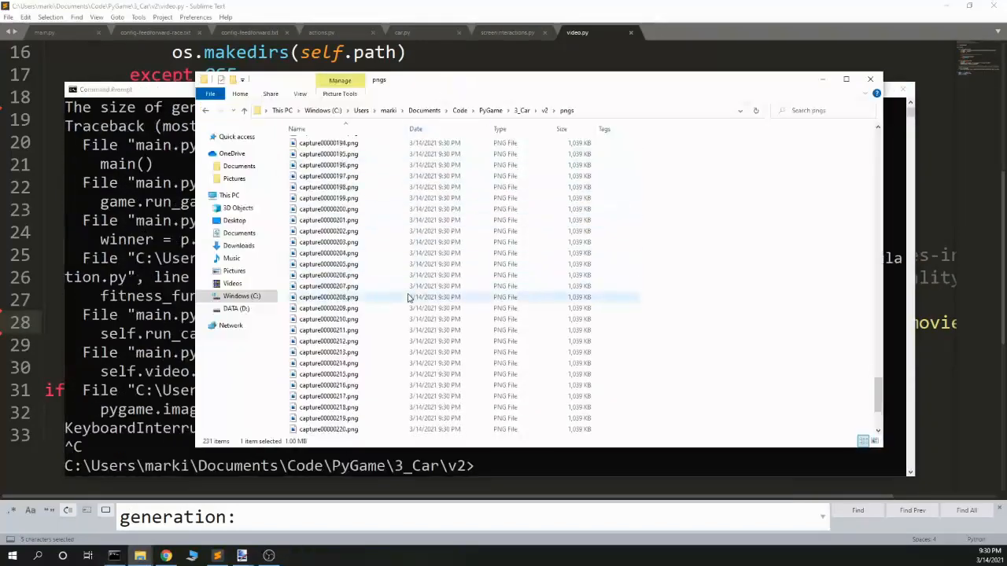
scroll("down", 3)
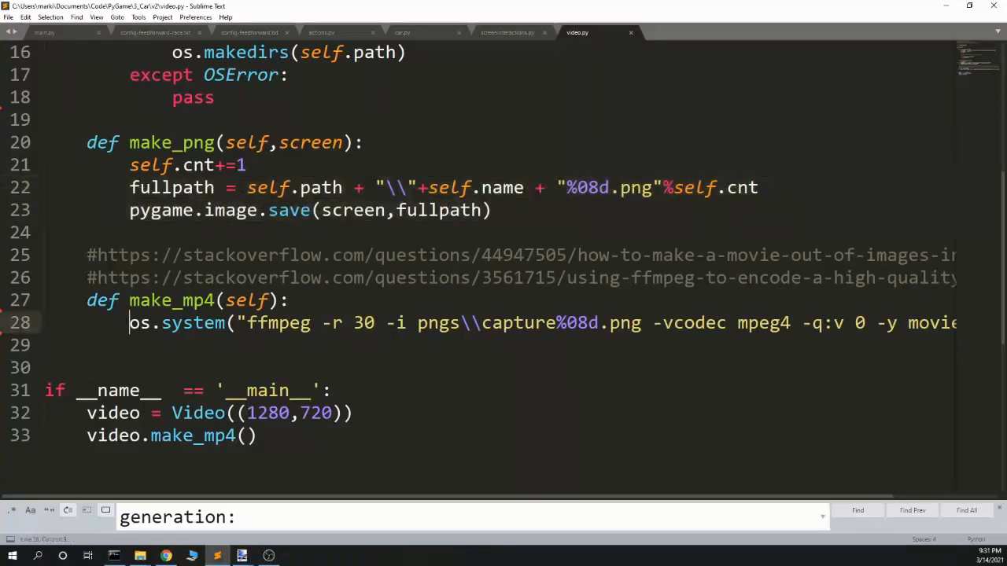
- Focus the ffmpeg command on line 28 of make_mp4 in video.py
left_click(292, 322)
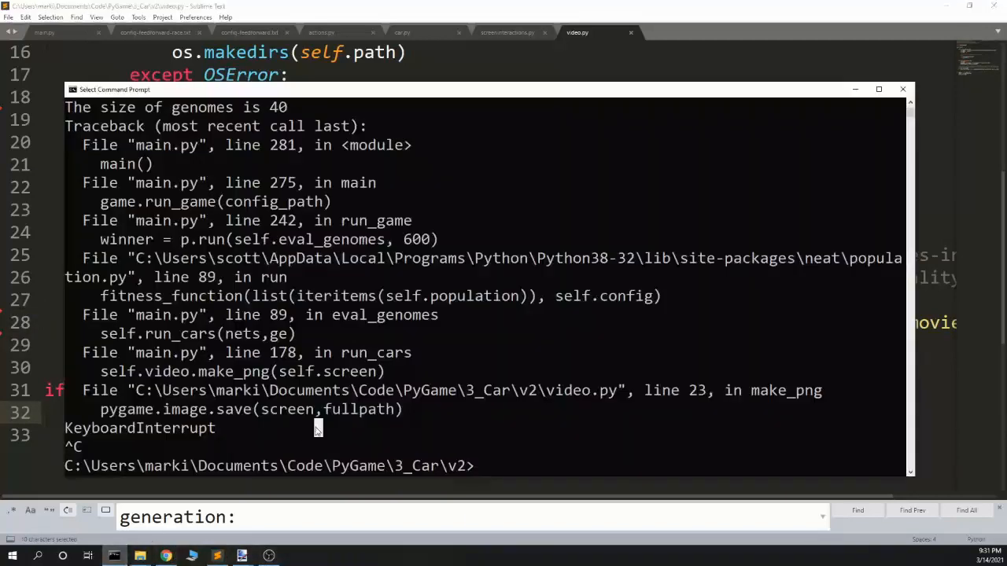
- Run 'py video.py' so ffmpeg encodes the frames into movie.mp4, about 7.6 s at 30 fps
type("py video.py")
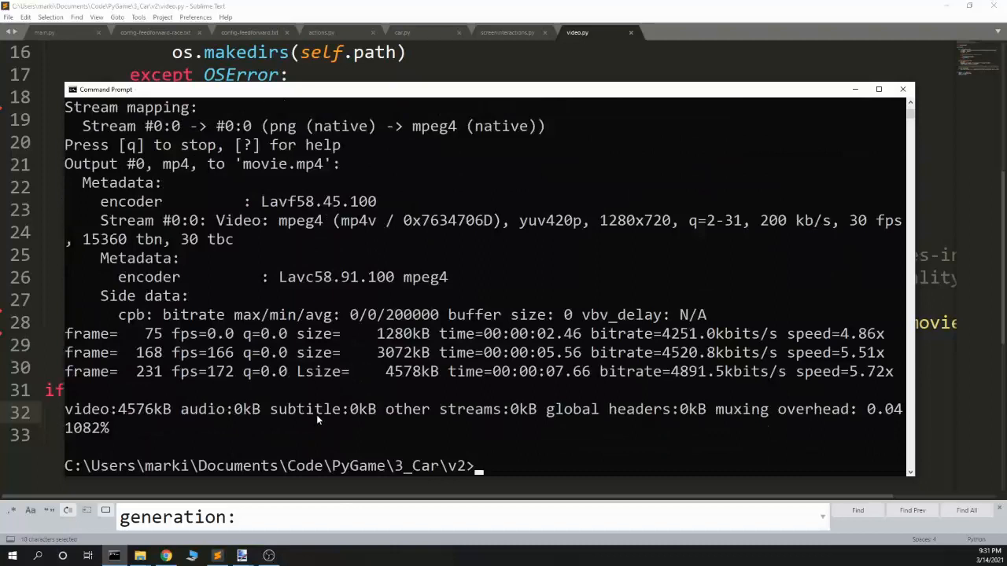
mouse_move(306, 420)
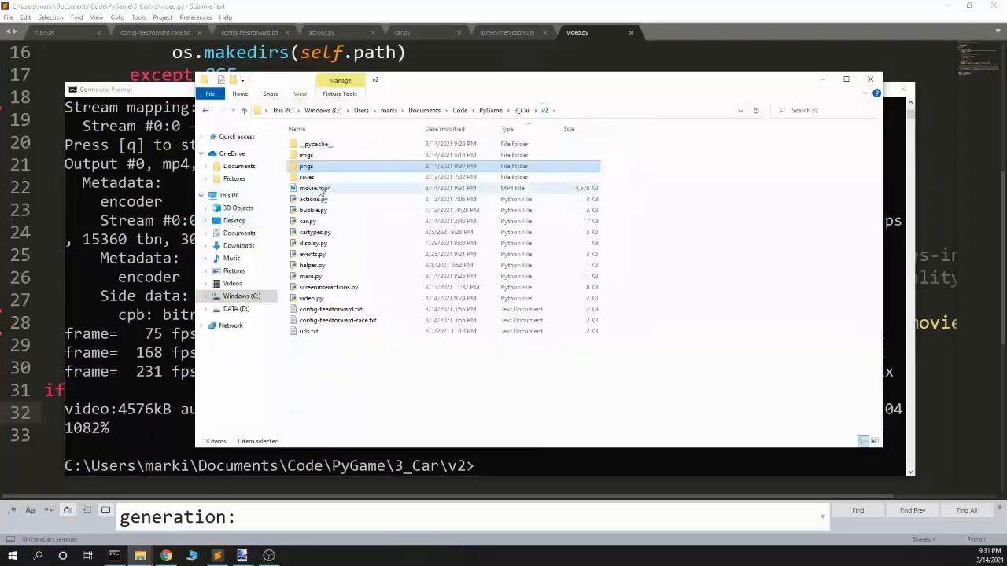
- Play the generated movie.mp4 (about 4.6 MB) from the v2 project folder
double_click(315, 187)
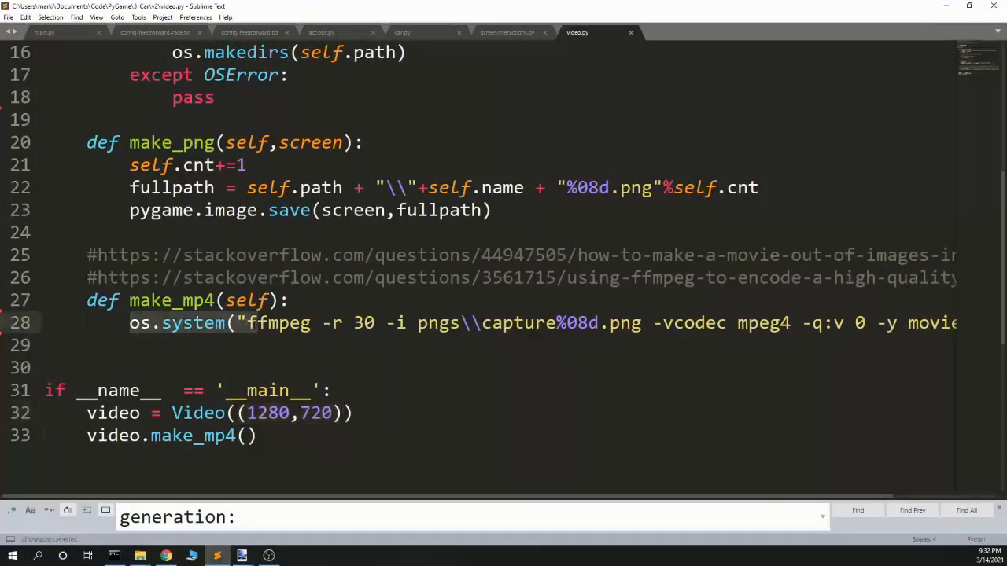
left_click(228, 322)
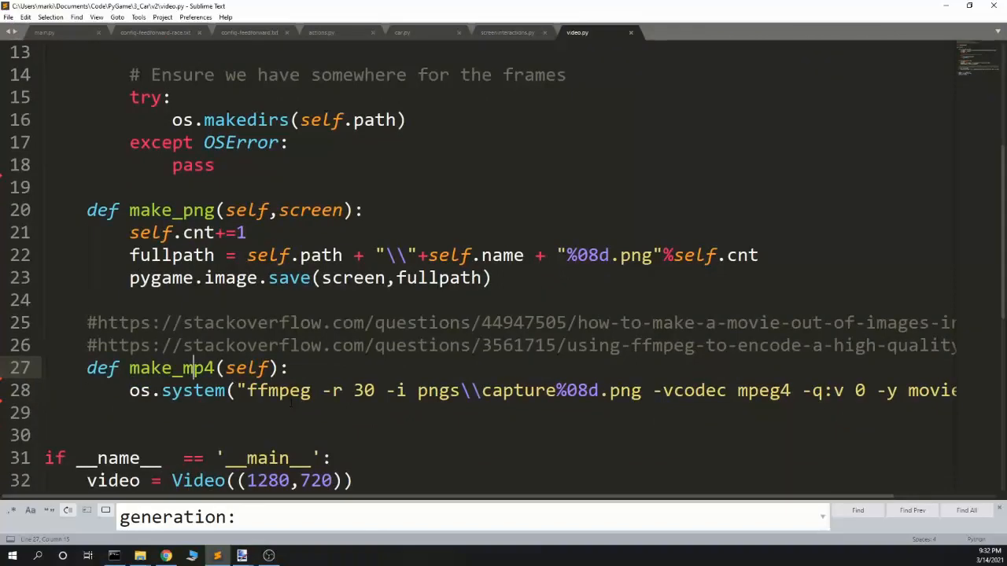
mouse_move(140, 557)
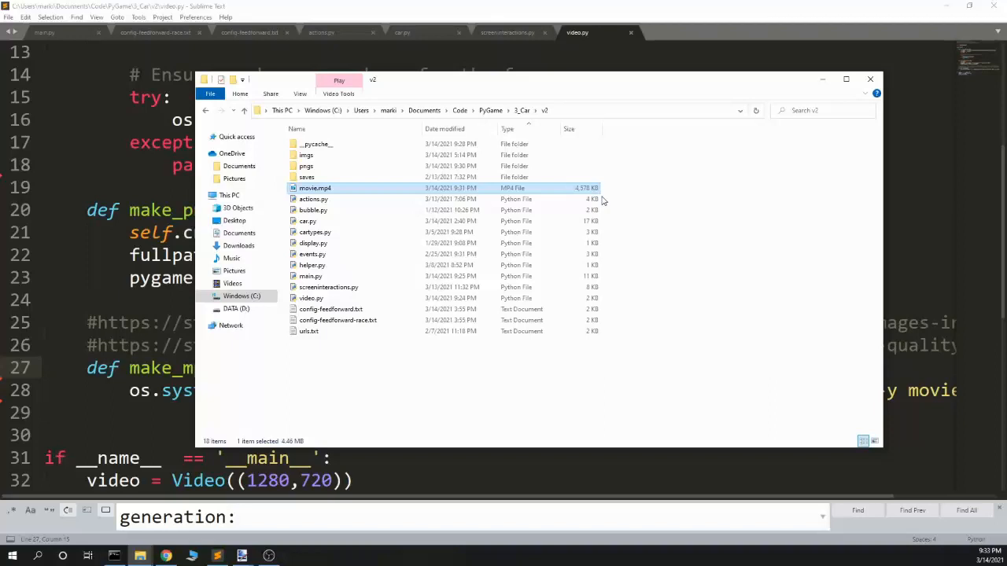
left_click(870, 78)
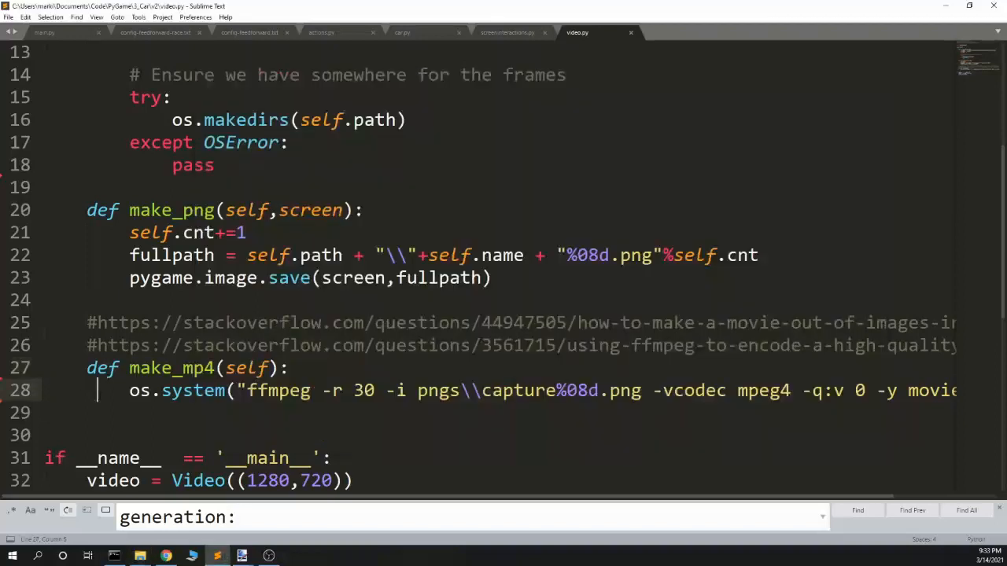